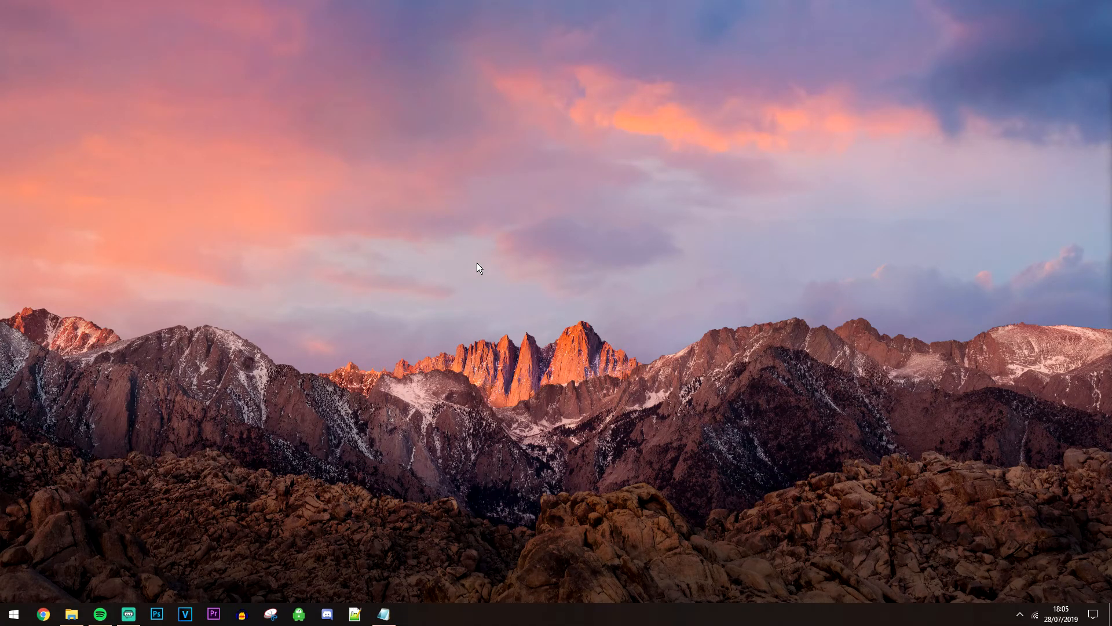
{"action": "mouse_move", "coordinate": [457, 216]}
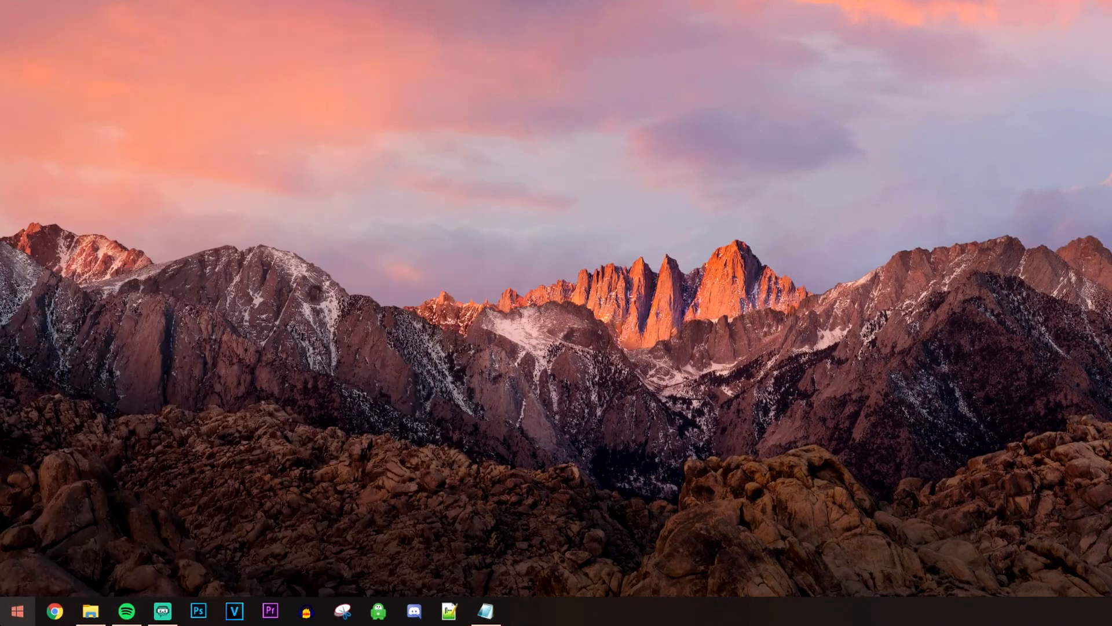
Search for 'night light' and open the Night light system settings result.
{"action": "type", "text": "updates"}
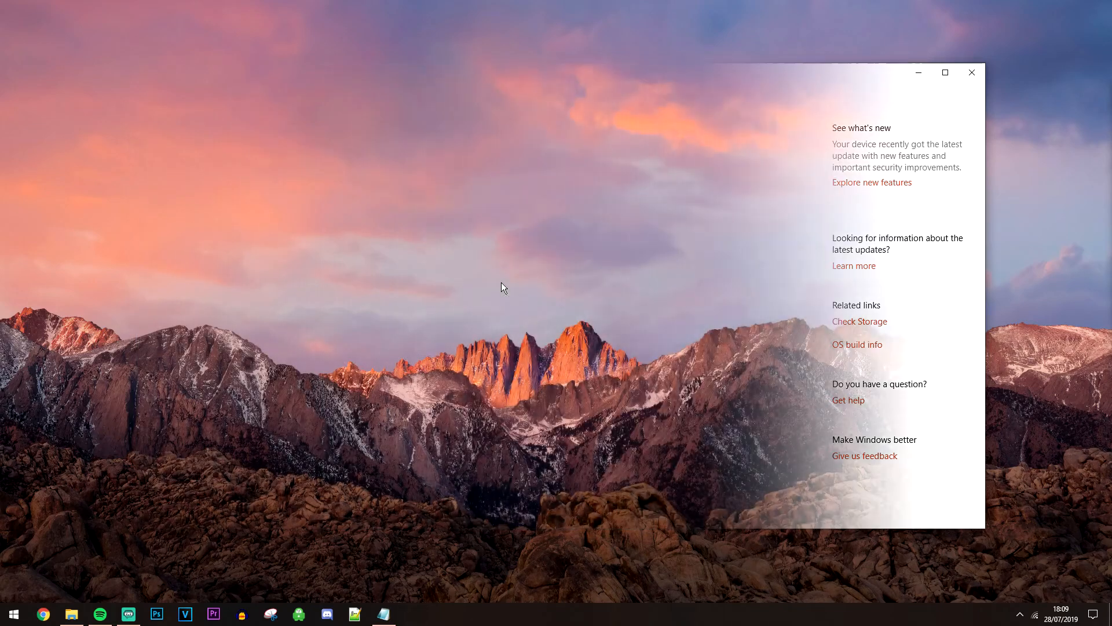
{"action": "left_click", "coordinate": [971, 72]}
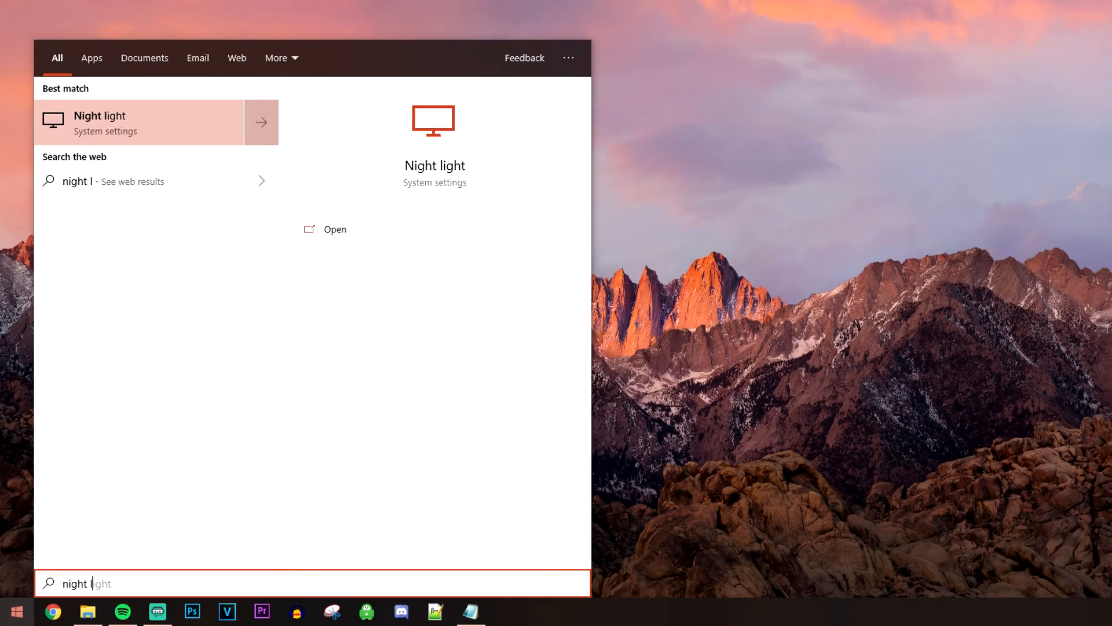
{"action": "type", "text": "ight"}
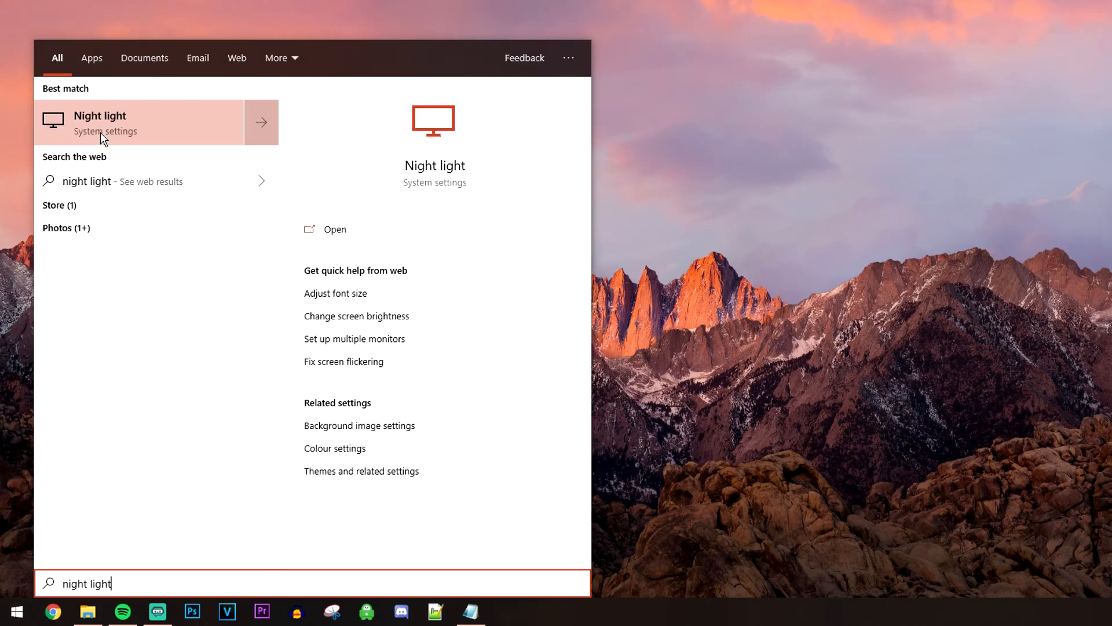
{"action": "left_click", "coordinate": [138, 122]}
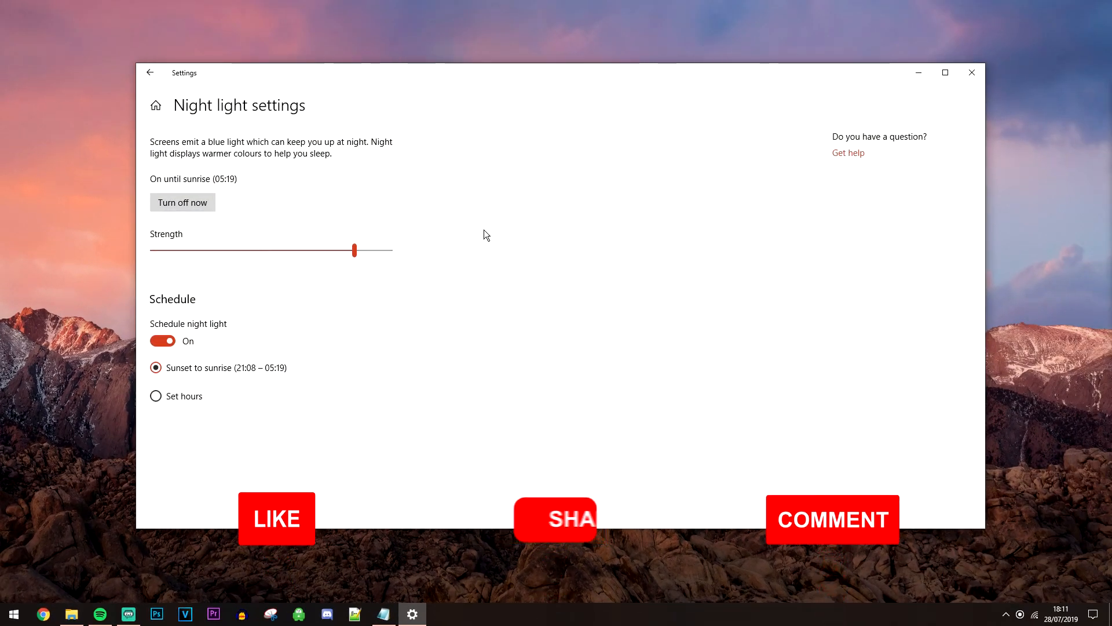
Turn night light off now so it reads off until sunset.
{"action": "left_click", "coordinate": [182, 202]}
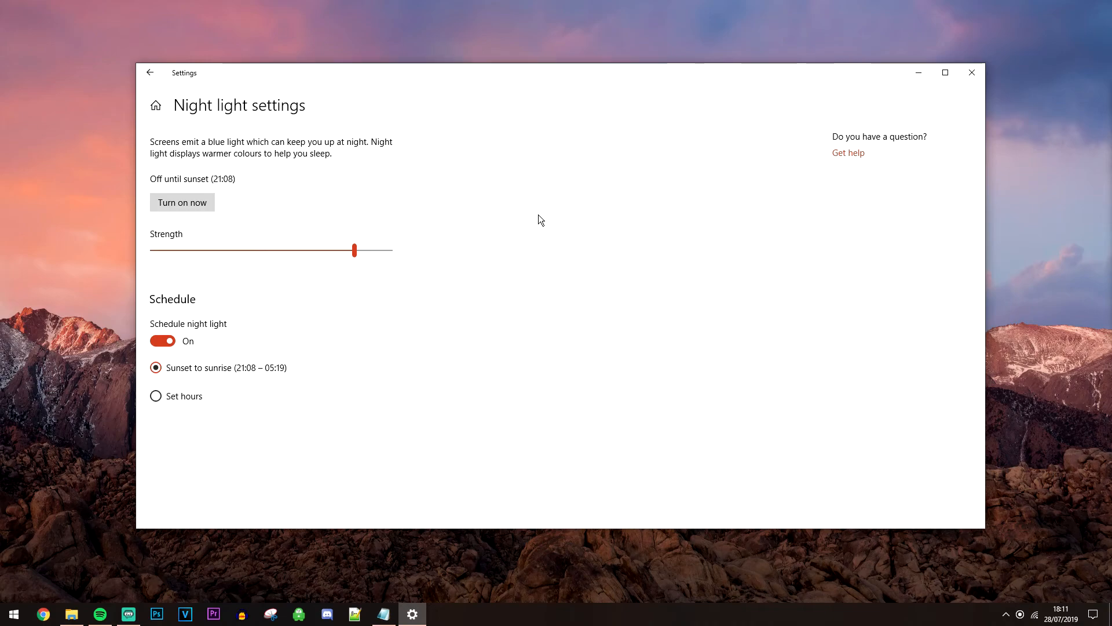
{"action": "left_click", "coordinate": [162, 340]}
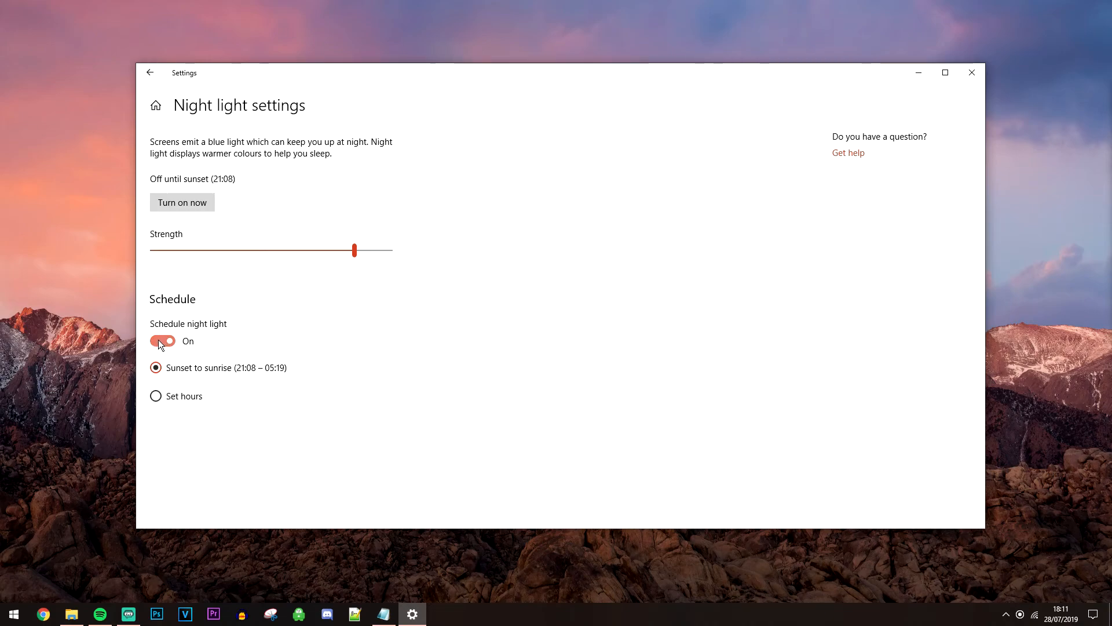
Toggle Schedule night light off and back on, restoring sunset-to-sunrise timing.
{"action": "left_click", "coordinate": [163, 340]}
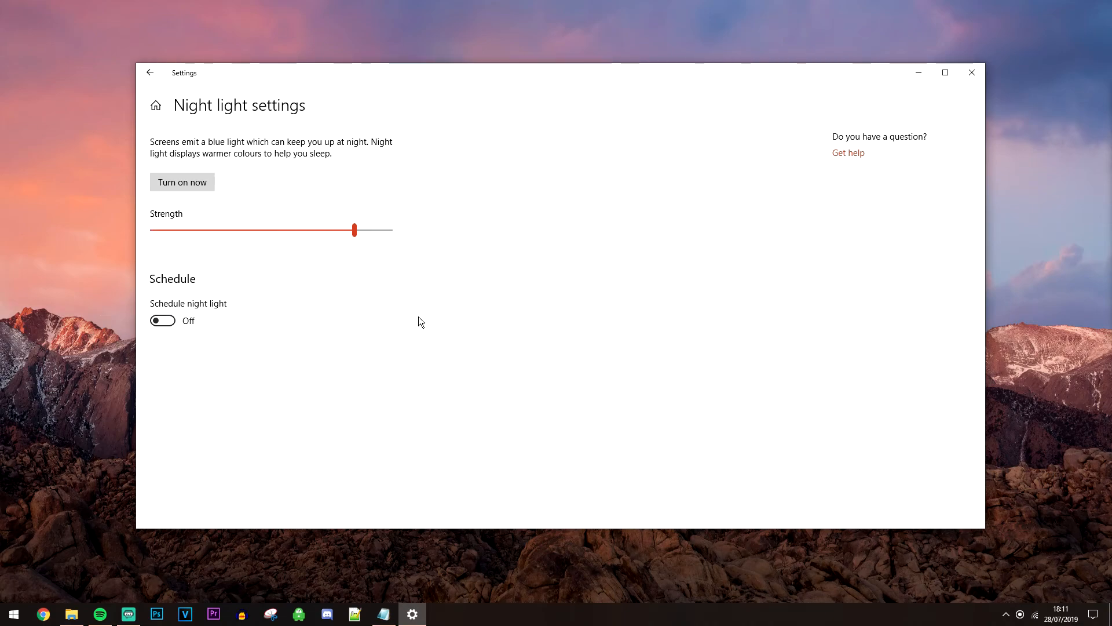
{"action": "mouse_move", "coordinate": [412, 320]}
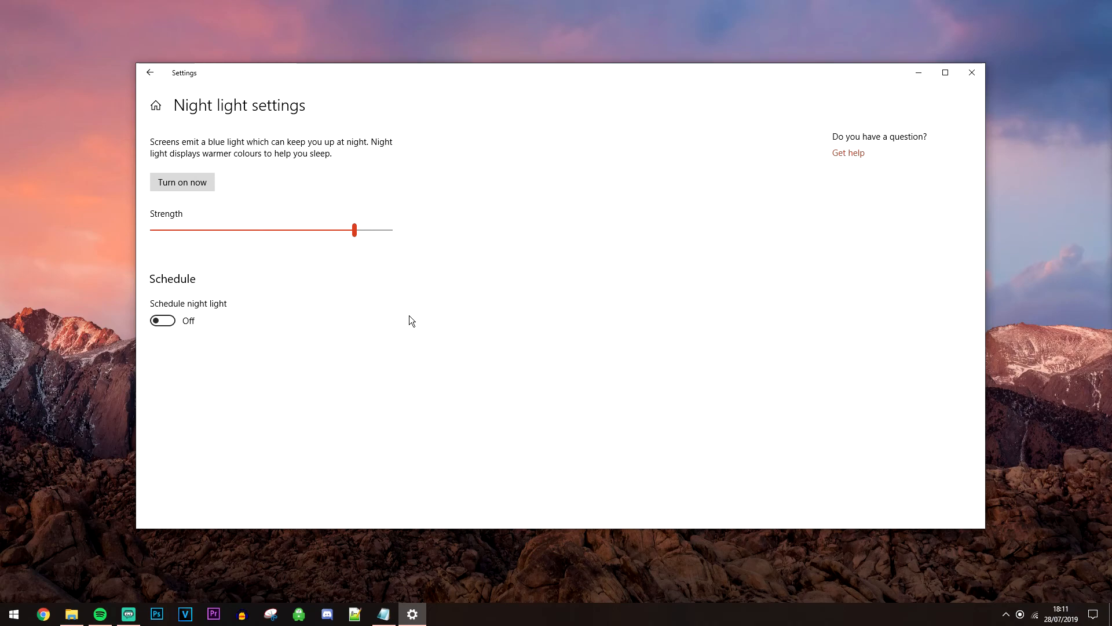
{"action": "mouse_move", "coordinate": [396, 326]}
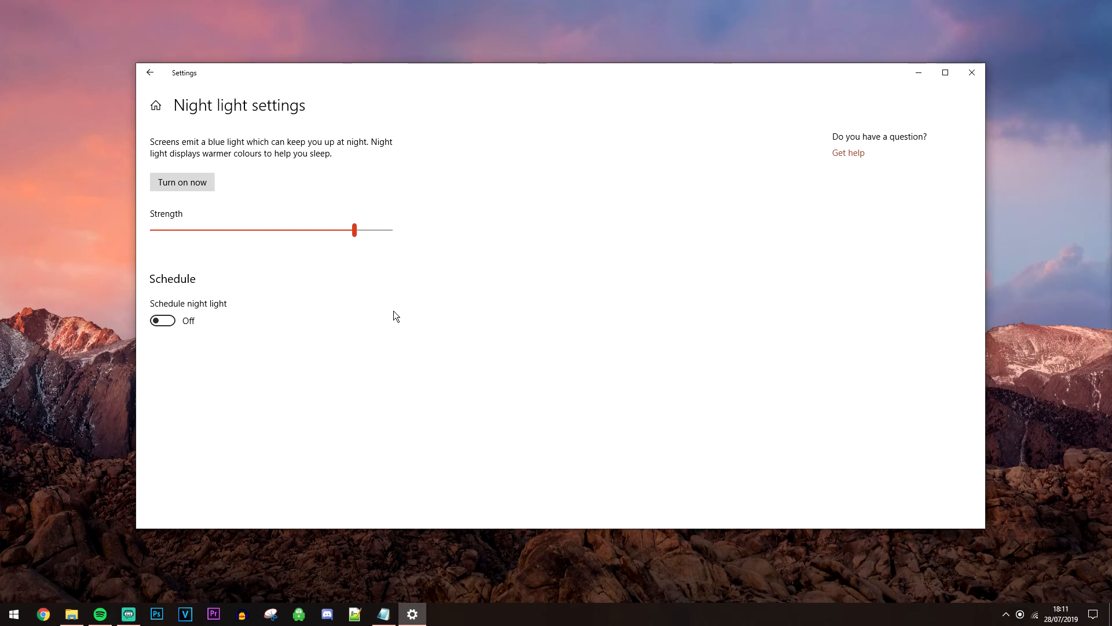
{"action": "left_click", "coordinate": [163, 320]}
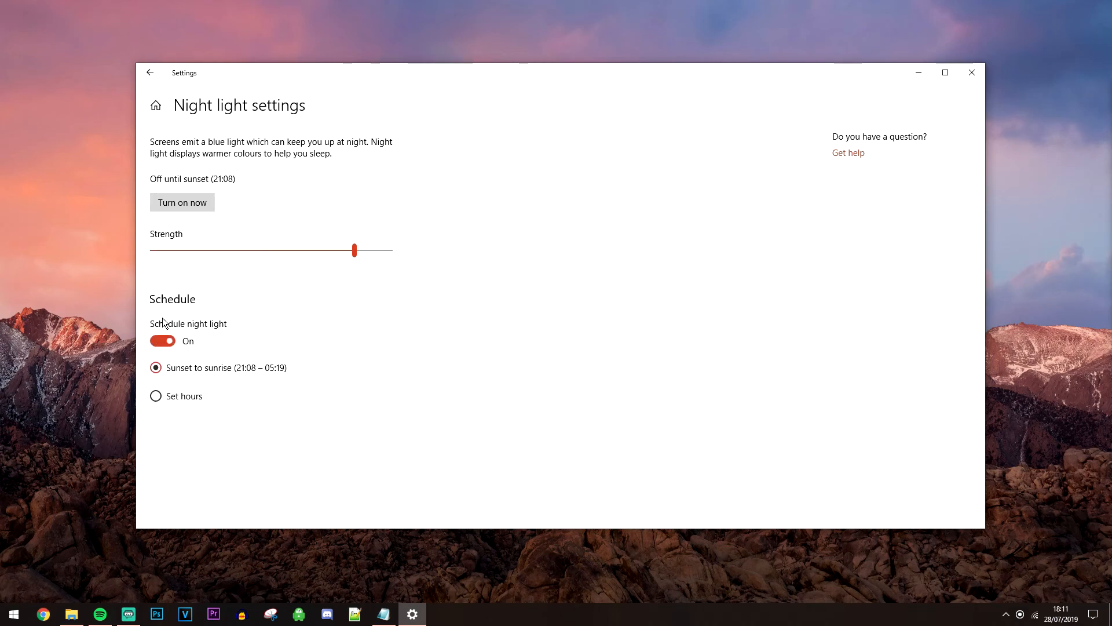
{"action": "mouse_move", "coordinate": [480, 263]}
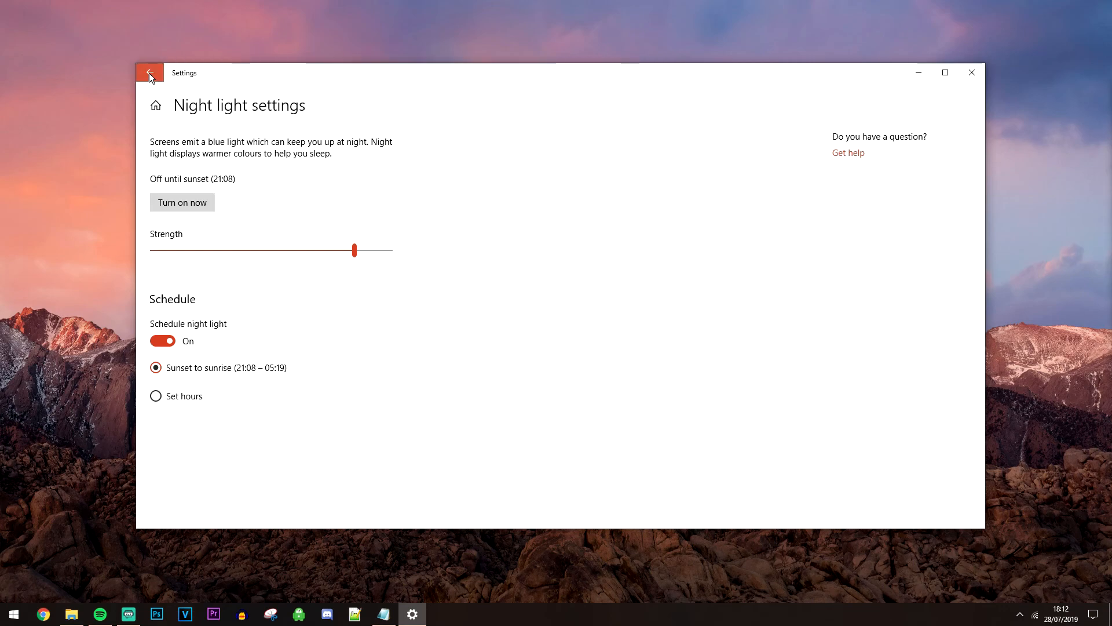
Return to the Display settings page and close Settings to the desktop.
{"action": "left_click", "coordinate": [150, 72]}
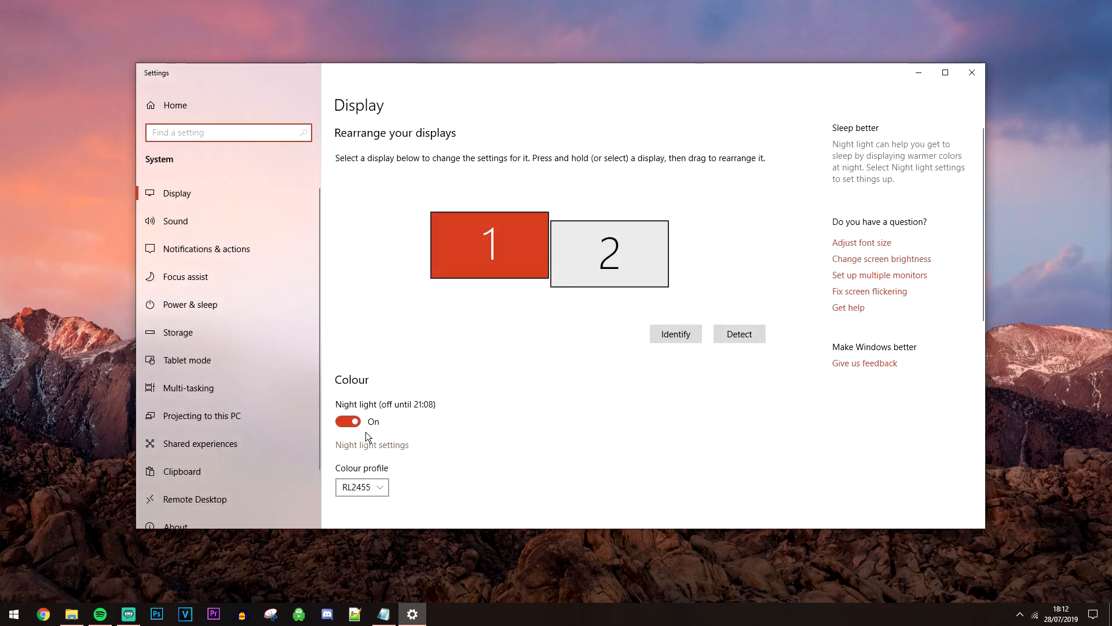
{"action": "left_click", "coordinate": [347, 421]}
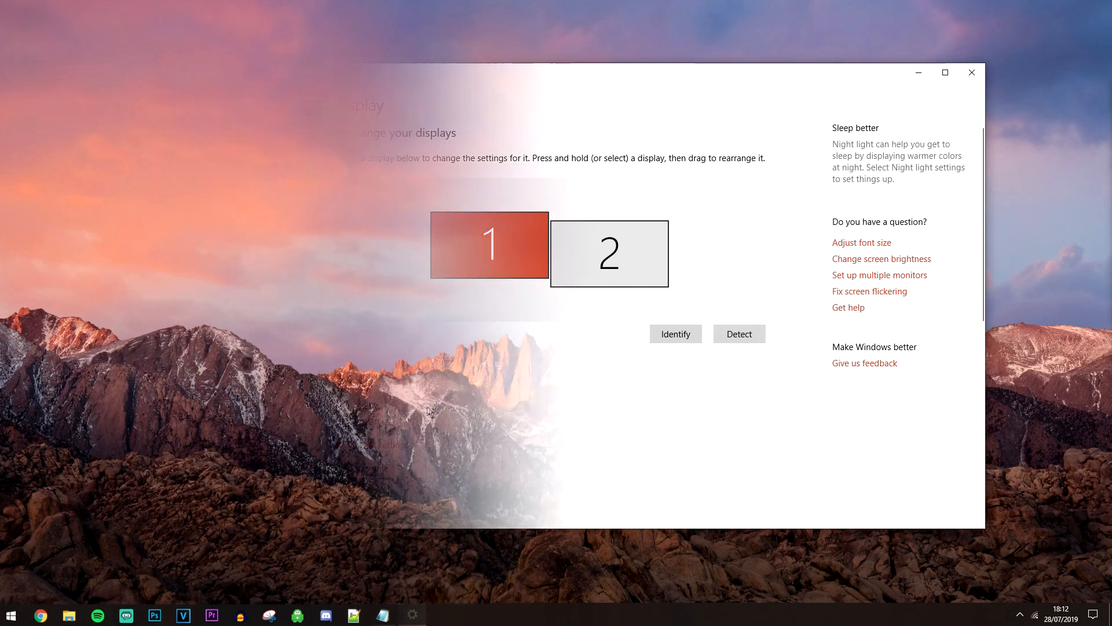
{"action": "left_click", "coordinate": [970, 72]}
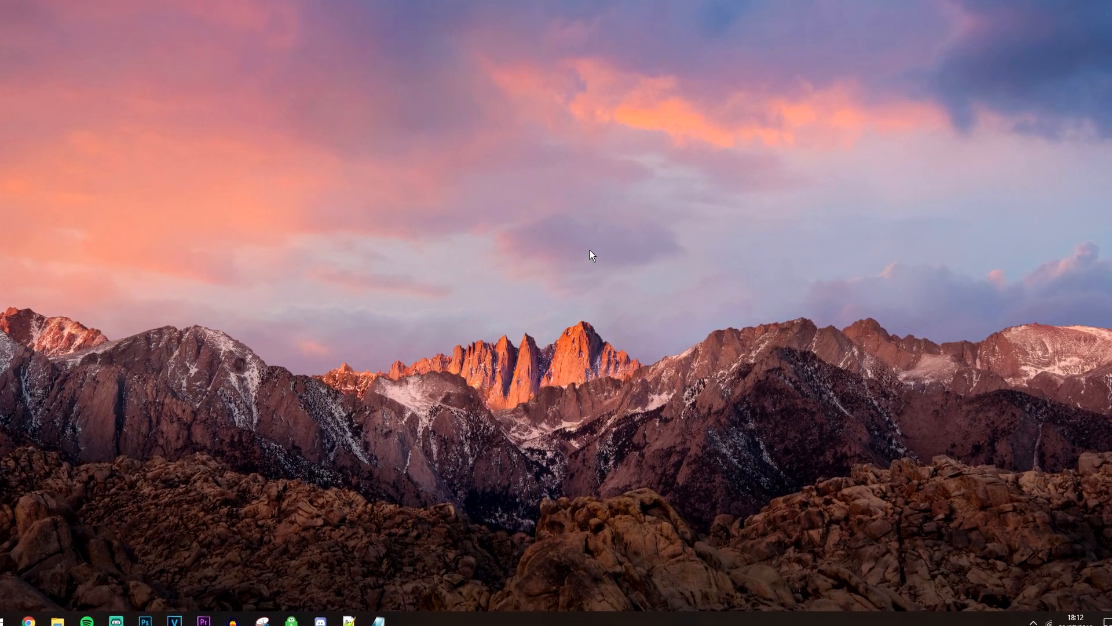